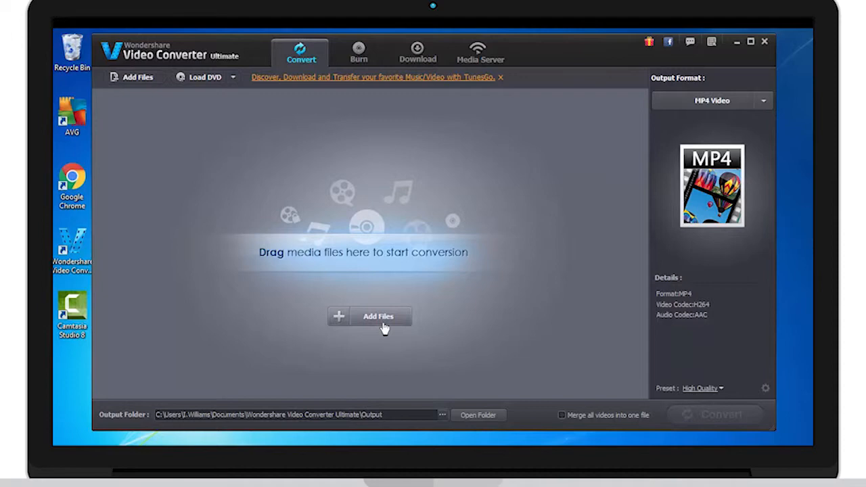
- Add the Wildlife video from Sample Videos to the conversion list
click(561, 414)
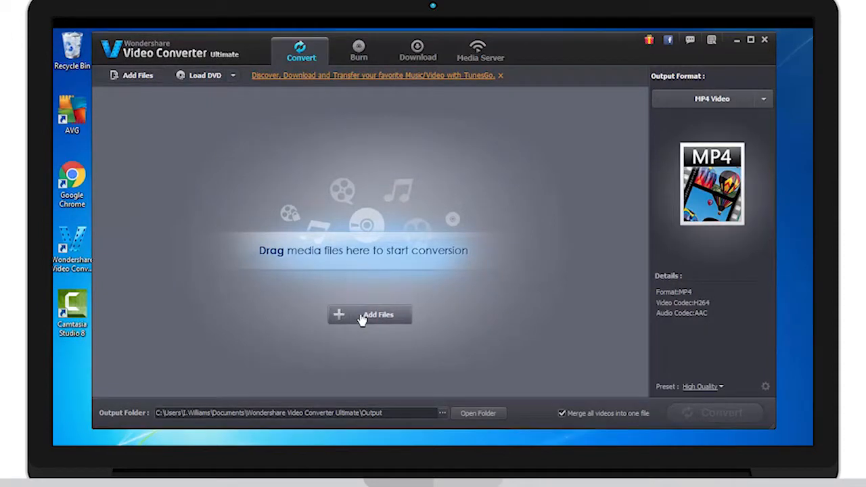
click(370, 315)
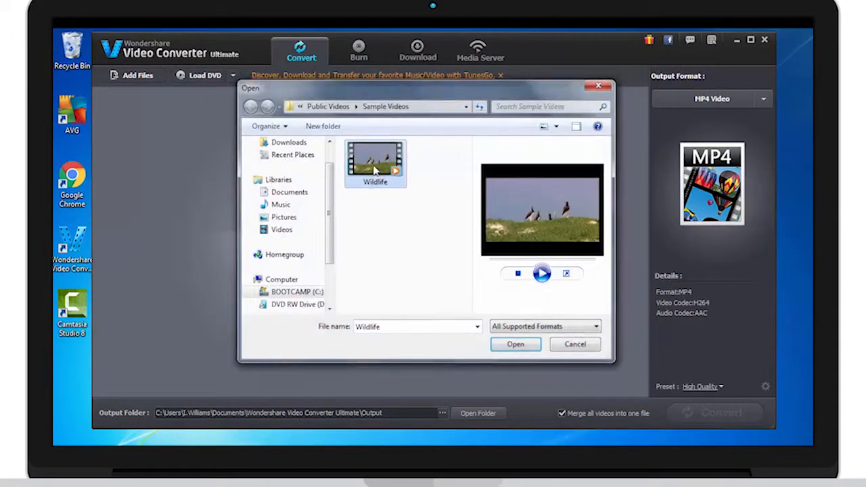
click(515, 344)
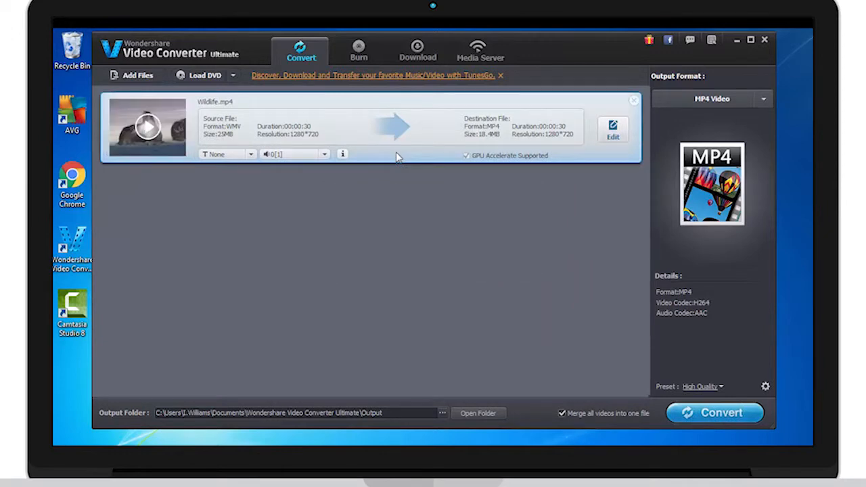
- Set the Wildlife clip's volume to 56 in the Effect panel and confirm
click(612, 128)
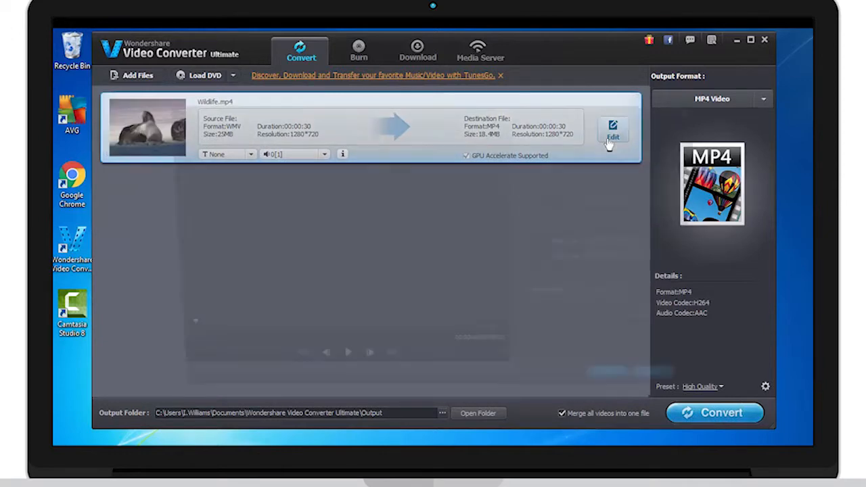
click(614, 130)
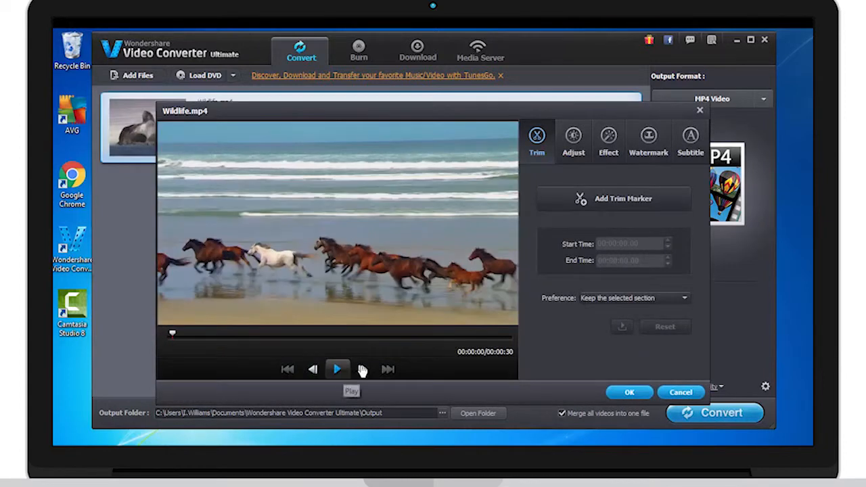
click(608, 138)
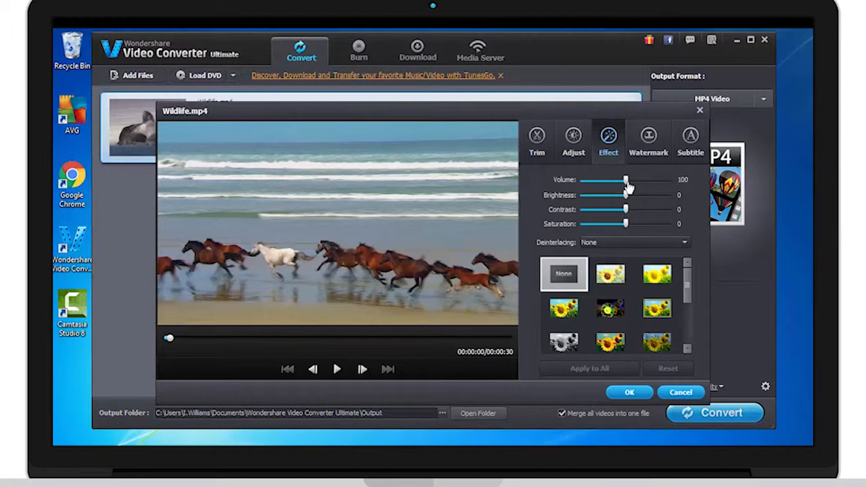
drag(625, 180, 631, 180)
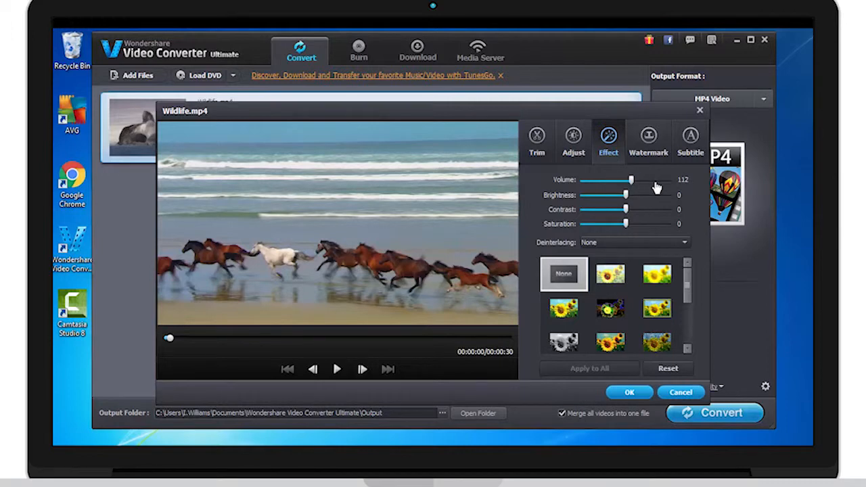
drag(631, 180, 606, 180)
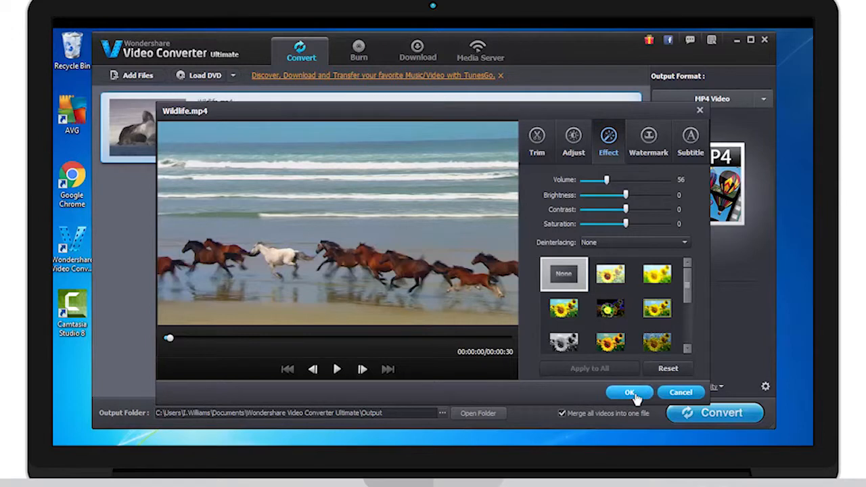
click(629, 393)
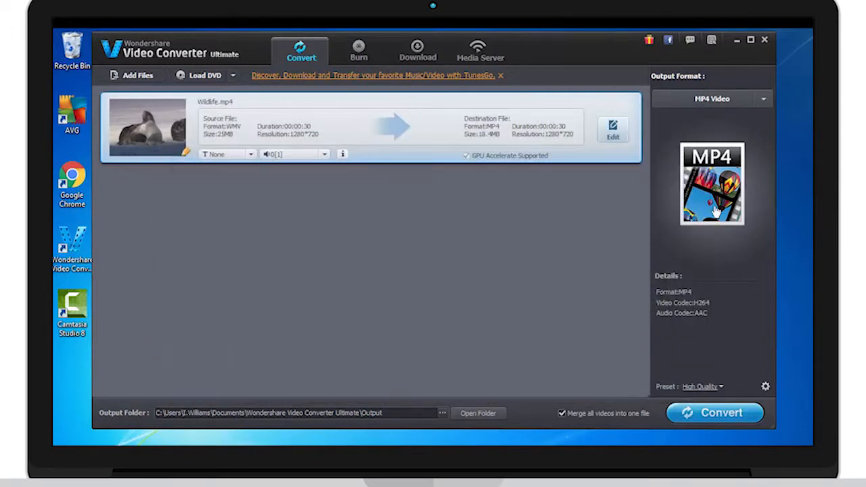